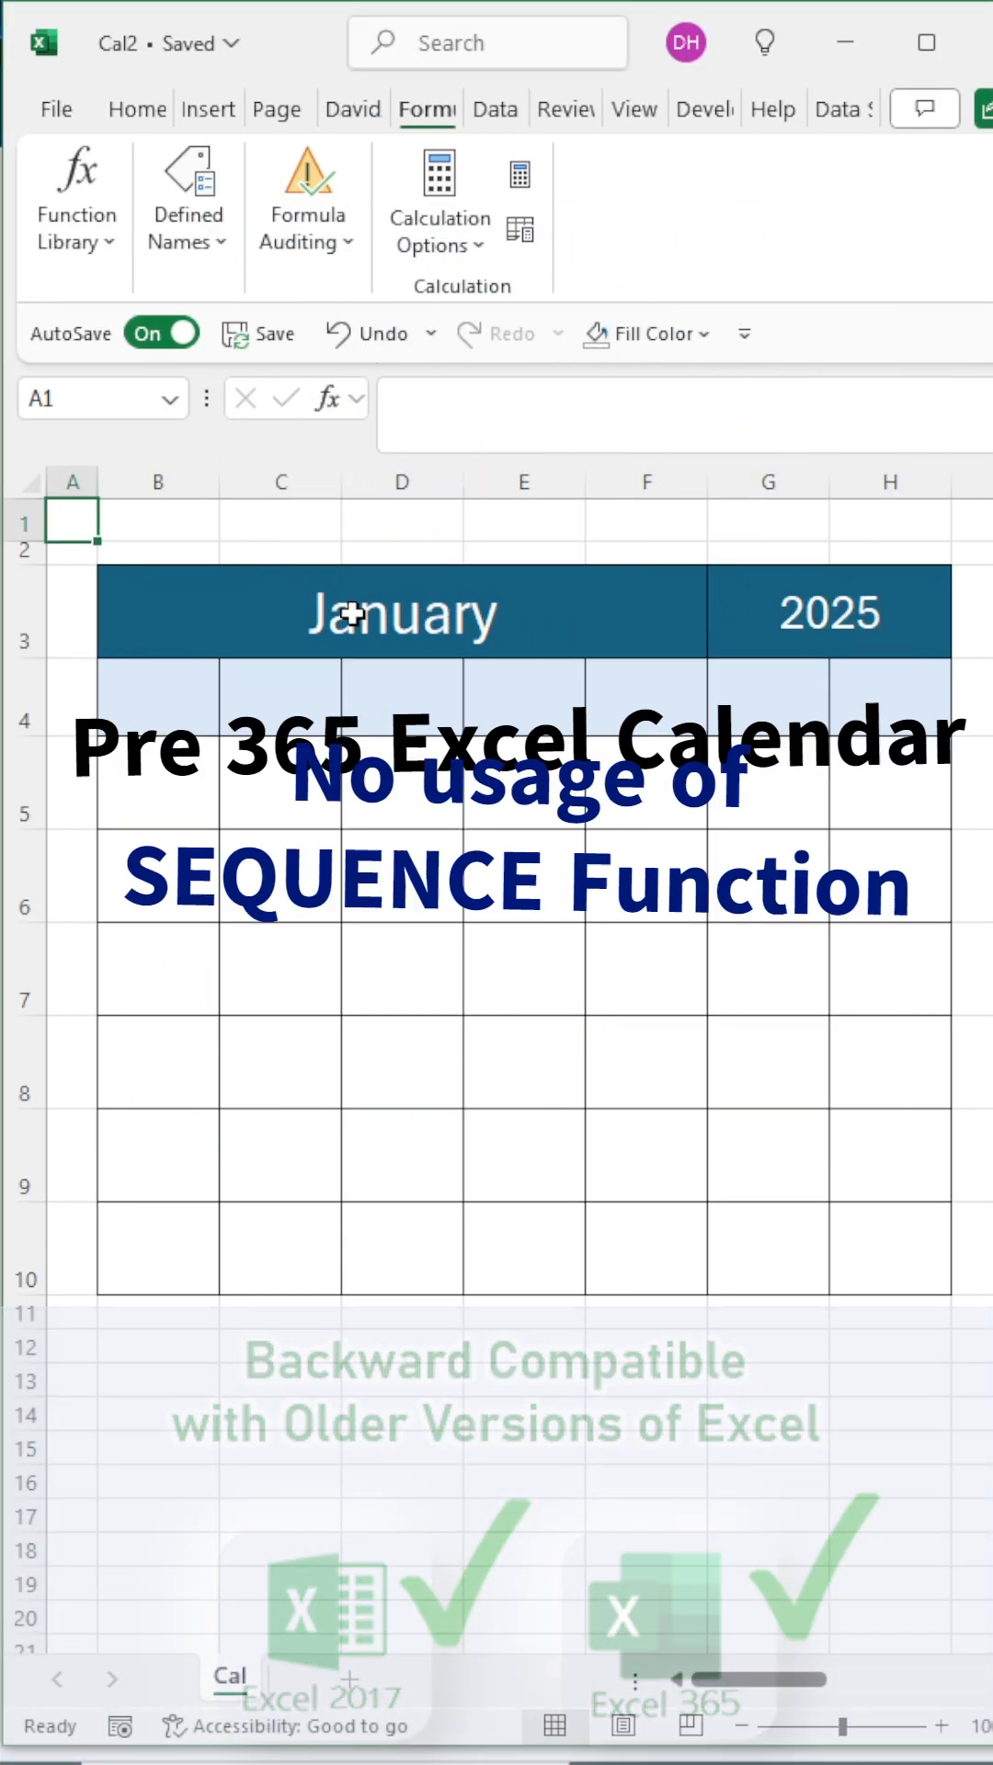
Step: Name the merged January cell B3 'CalMonth' using the Name Box
click(400, 612)
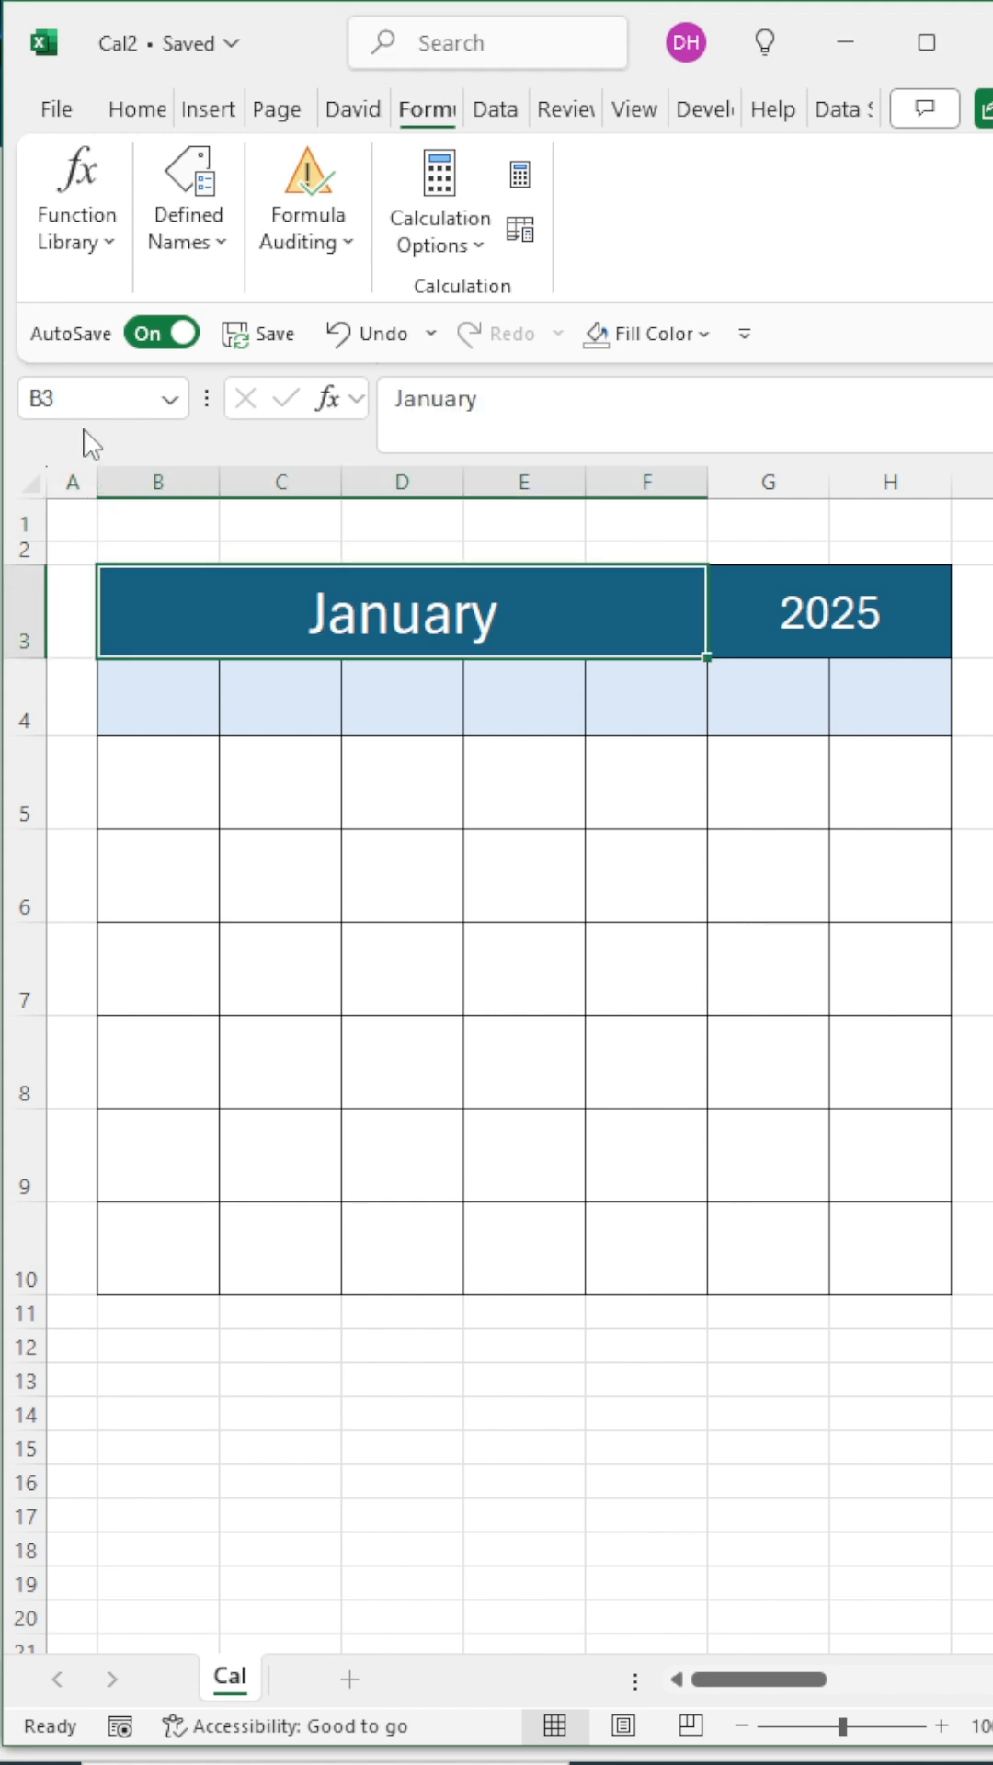
text(CalMonth)
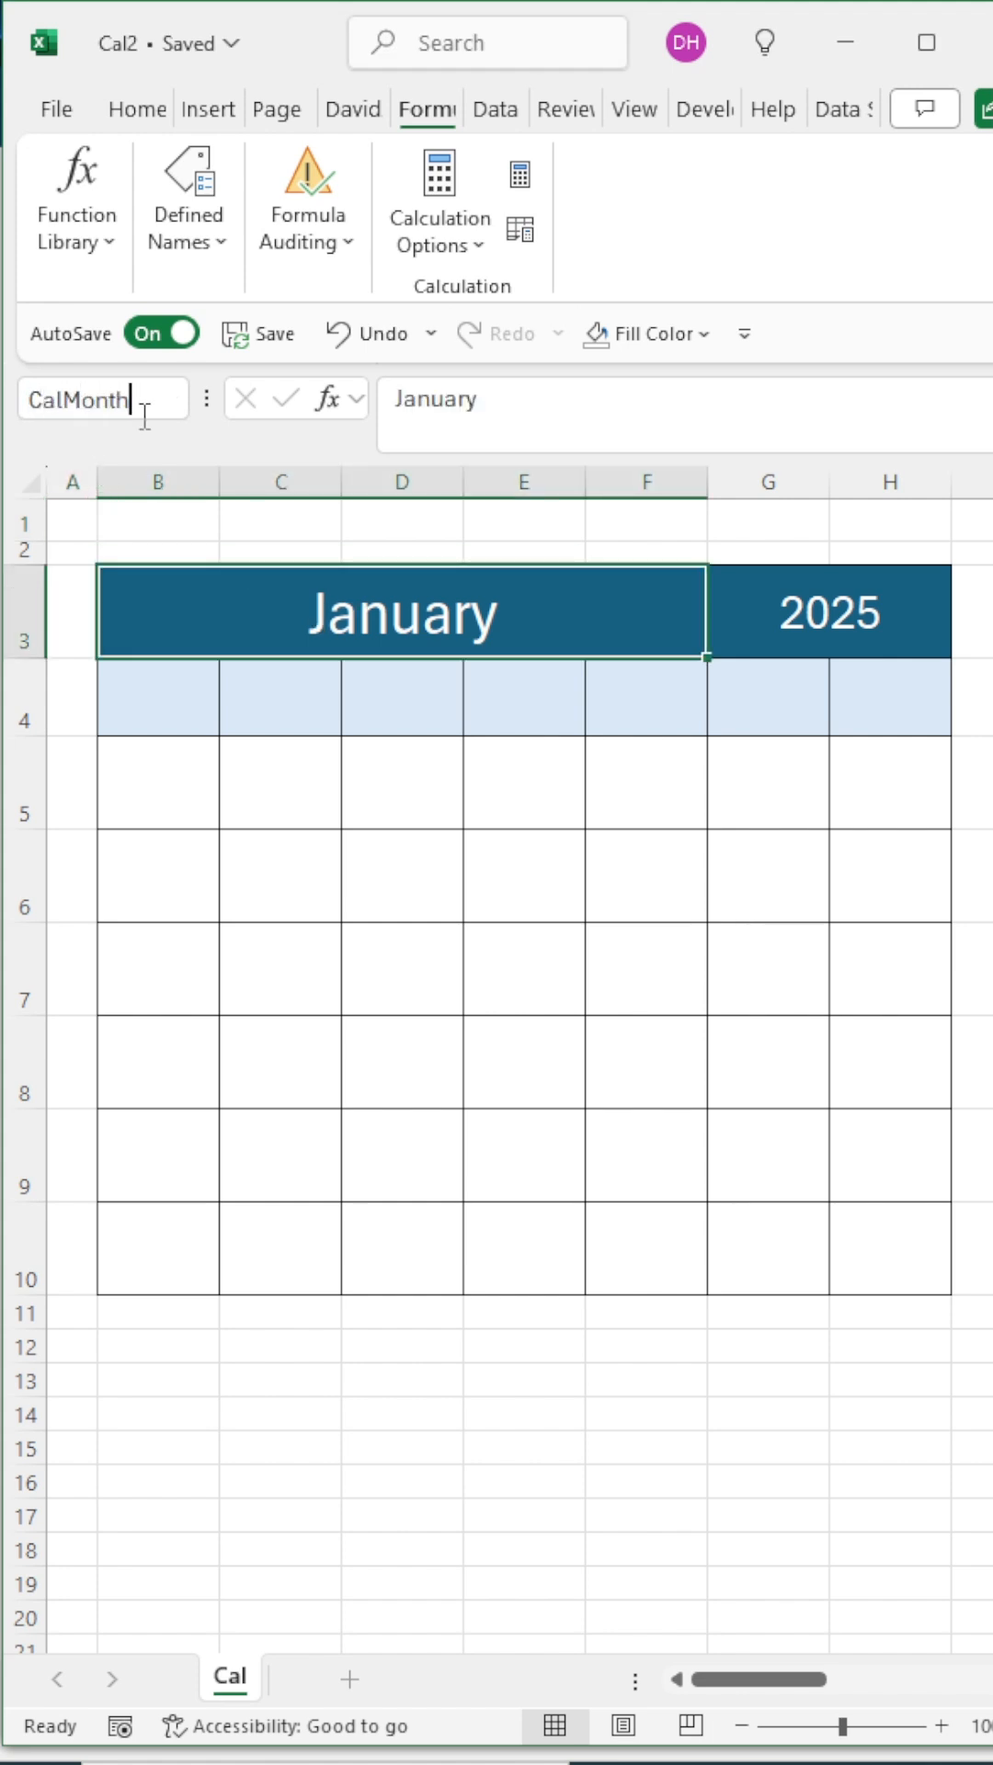
click(827, 612)
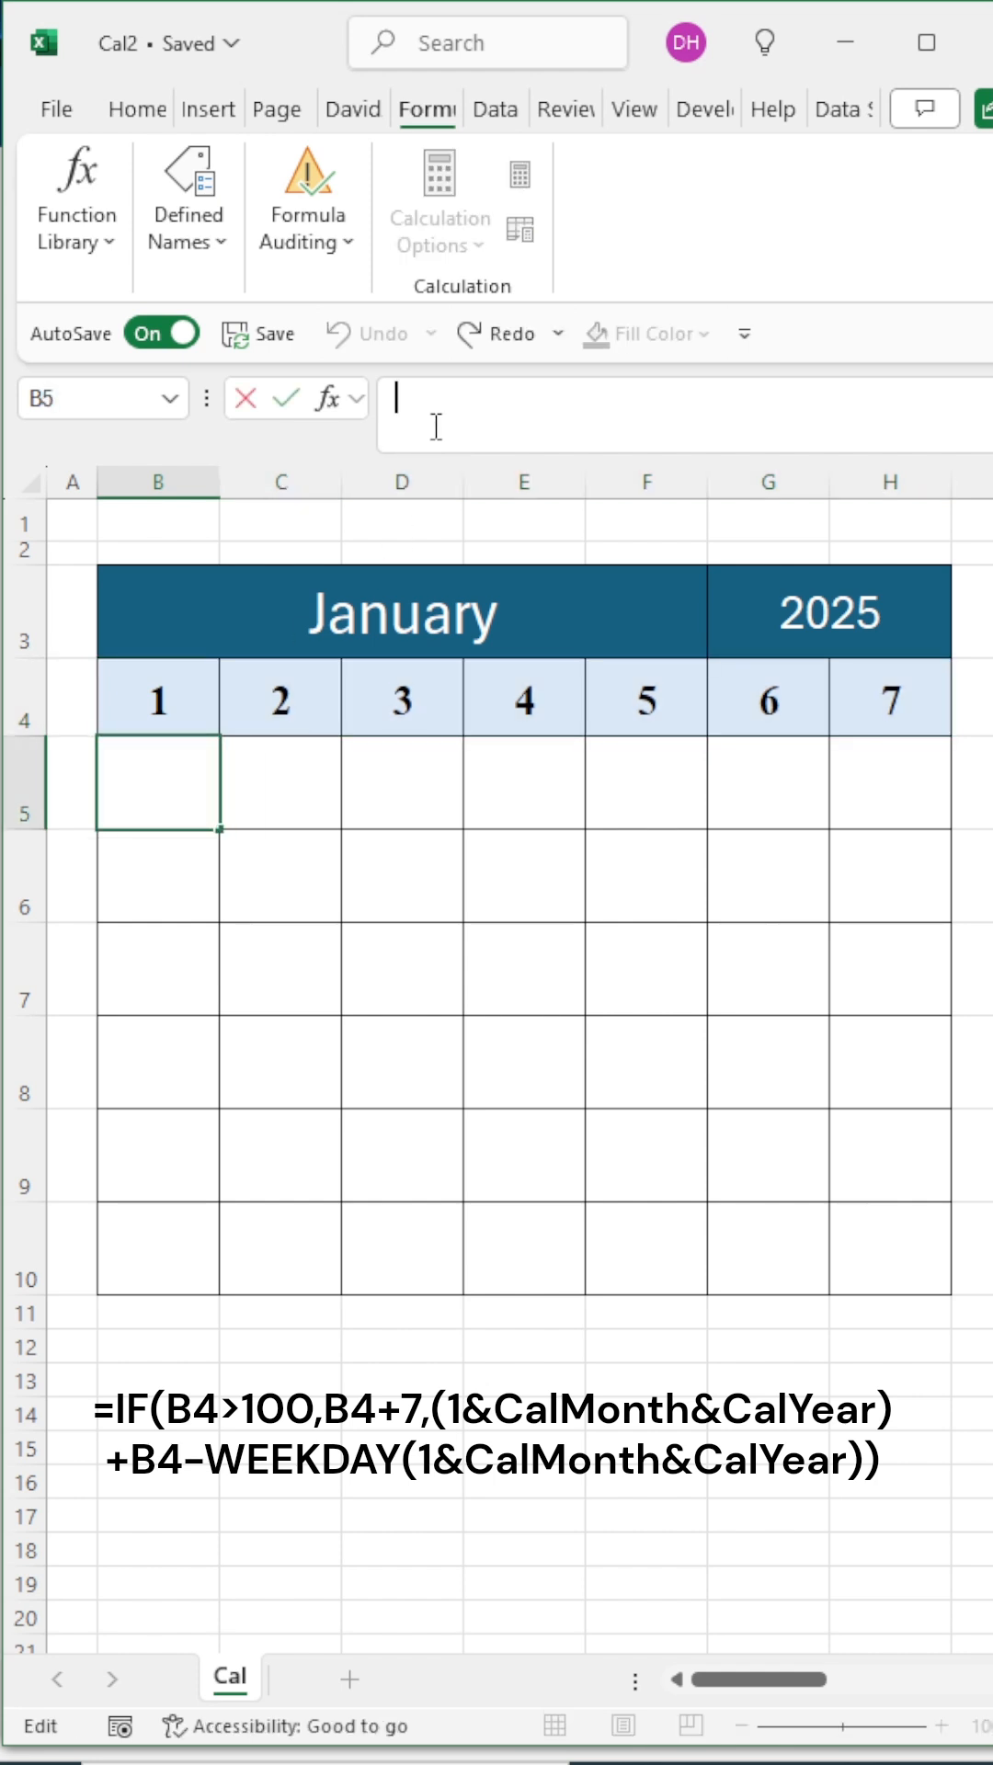
Step: Enter the IF/WEEKDAY date formula across B5:H10 and apply custom number format D
text(=IF(B4>100,B4+7,(1&CalMonth&CalYear)+B4-WEEKDAY(1&CalMonth&CalYear)))
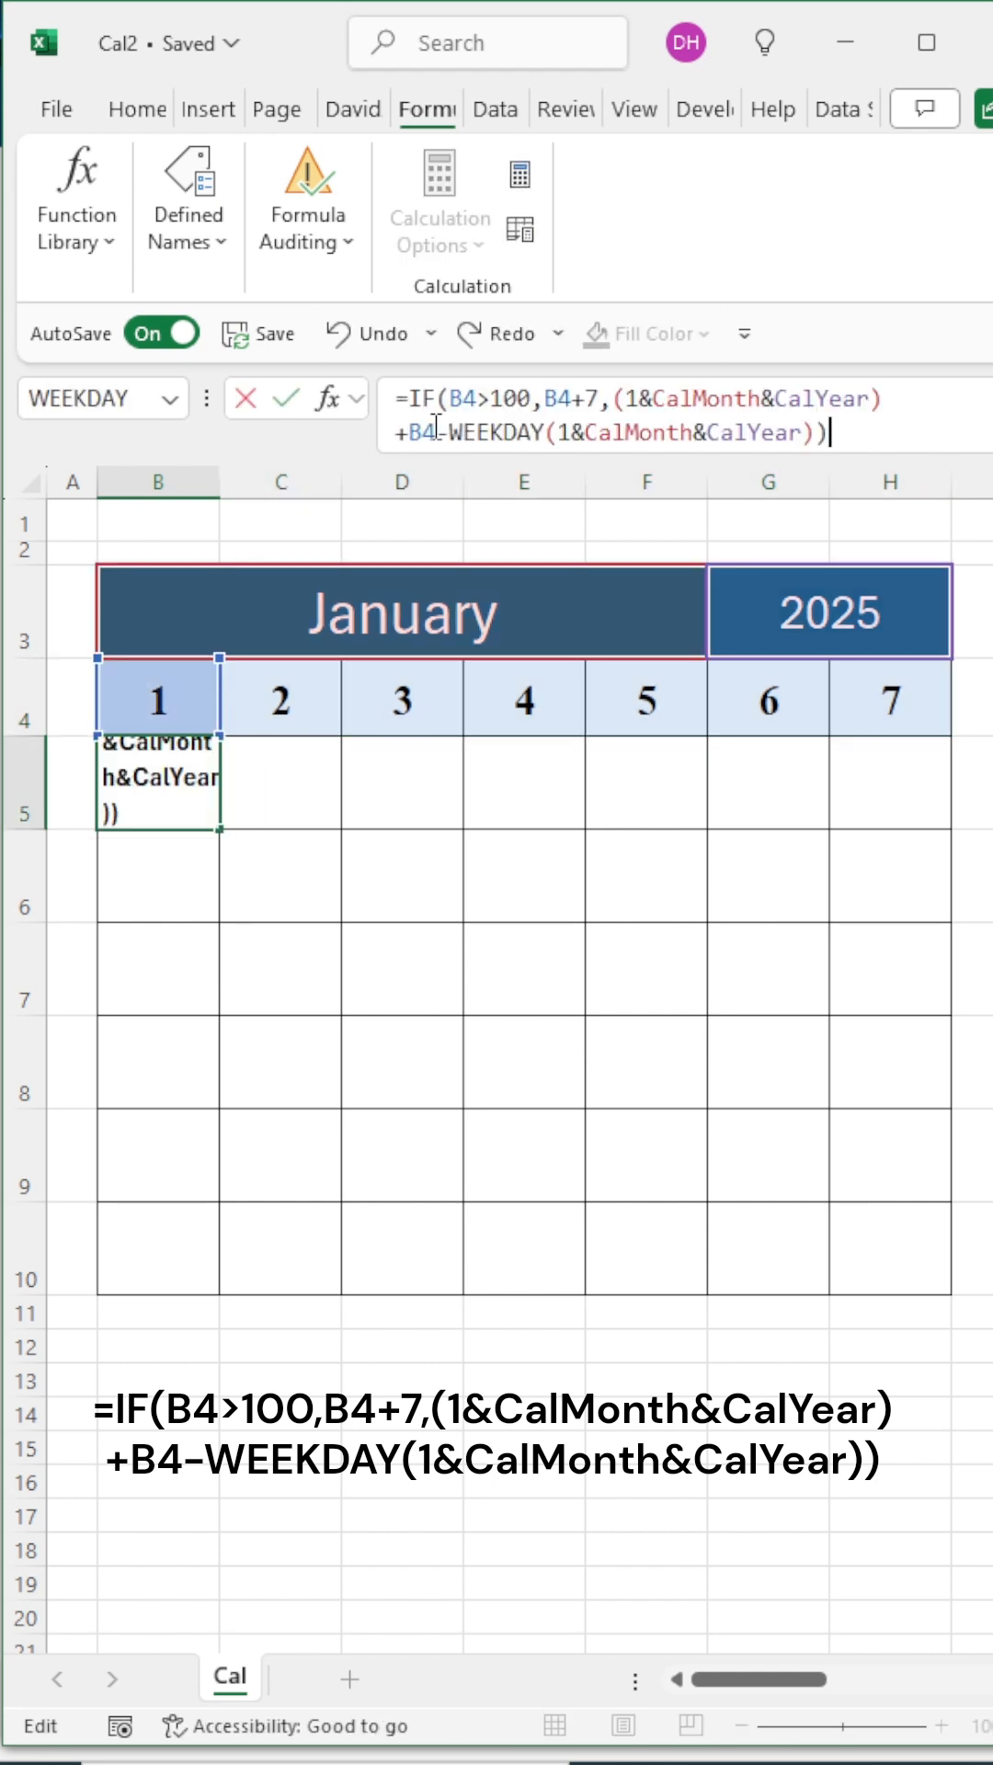
key(enter)
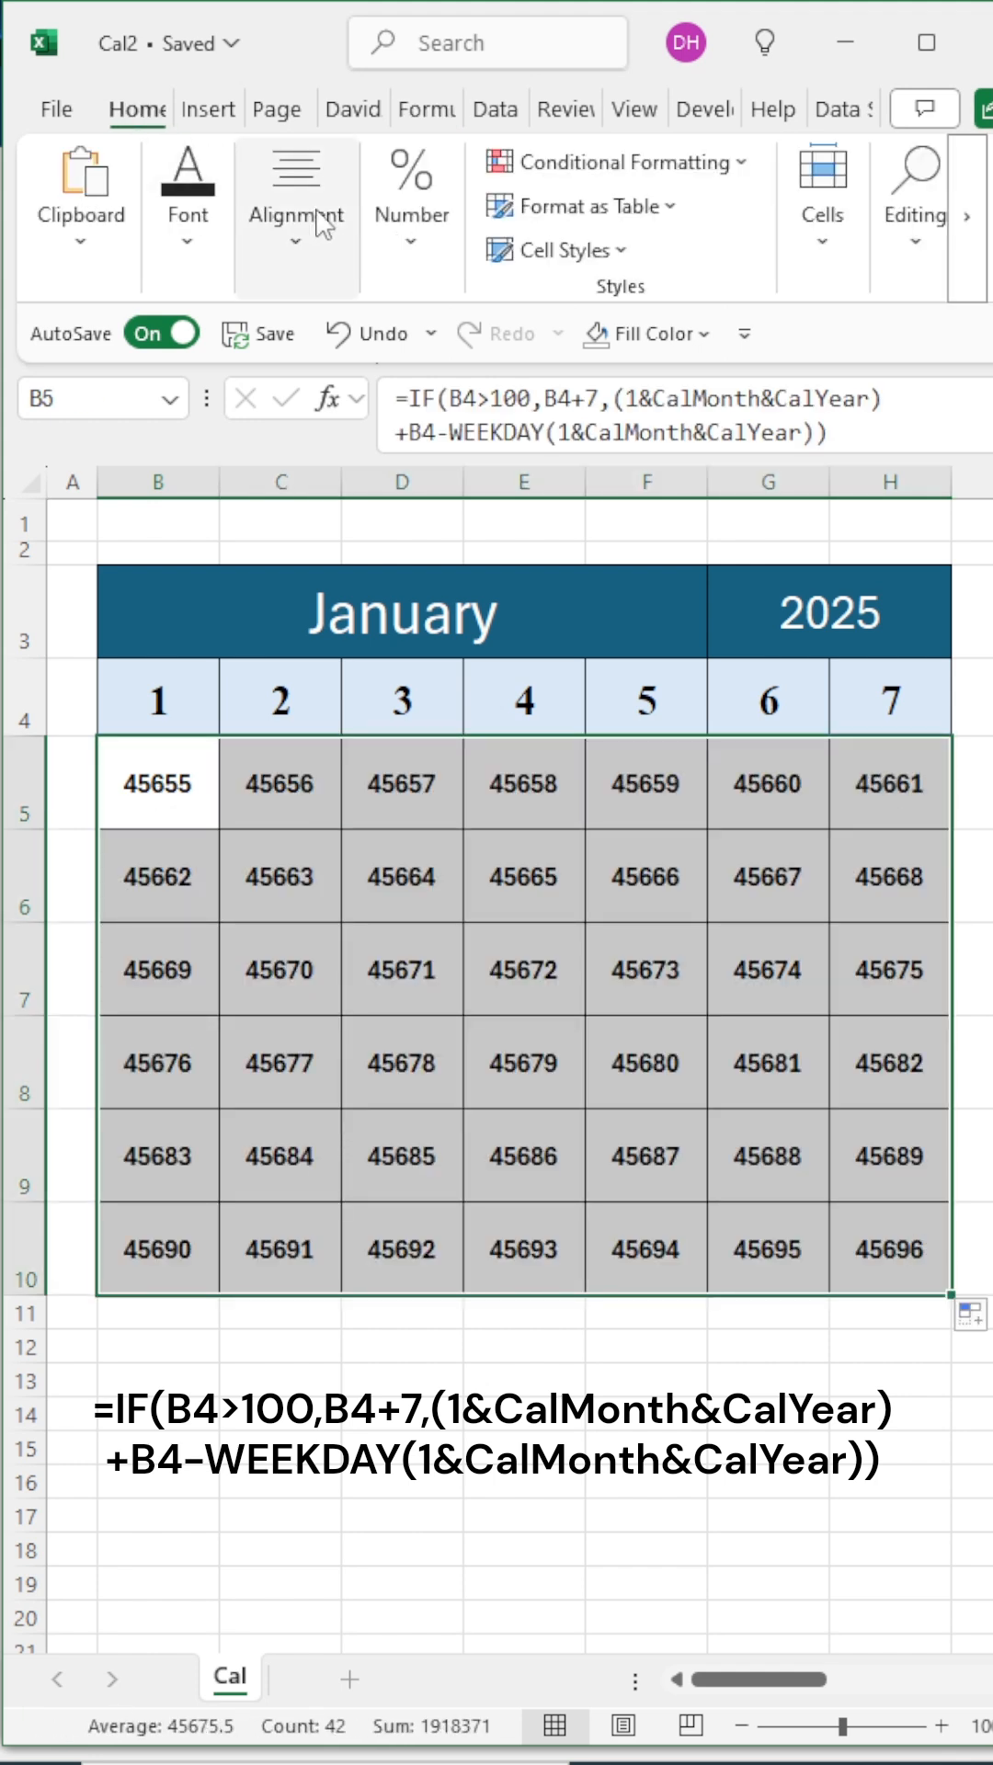
click(493, 333)
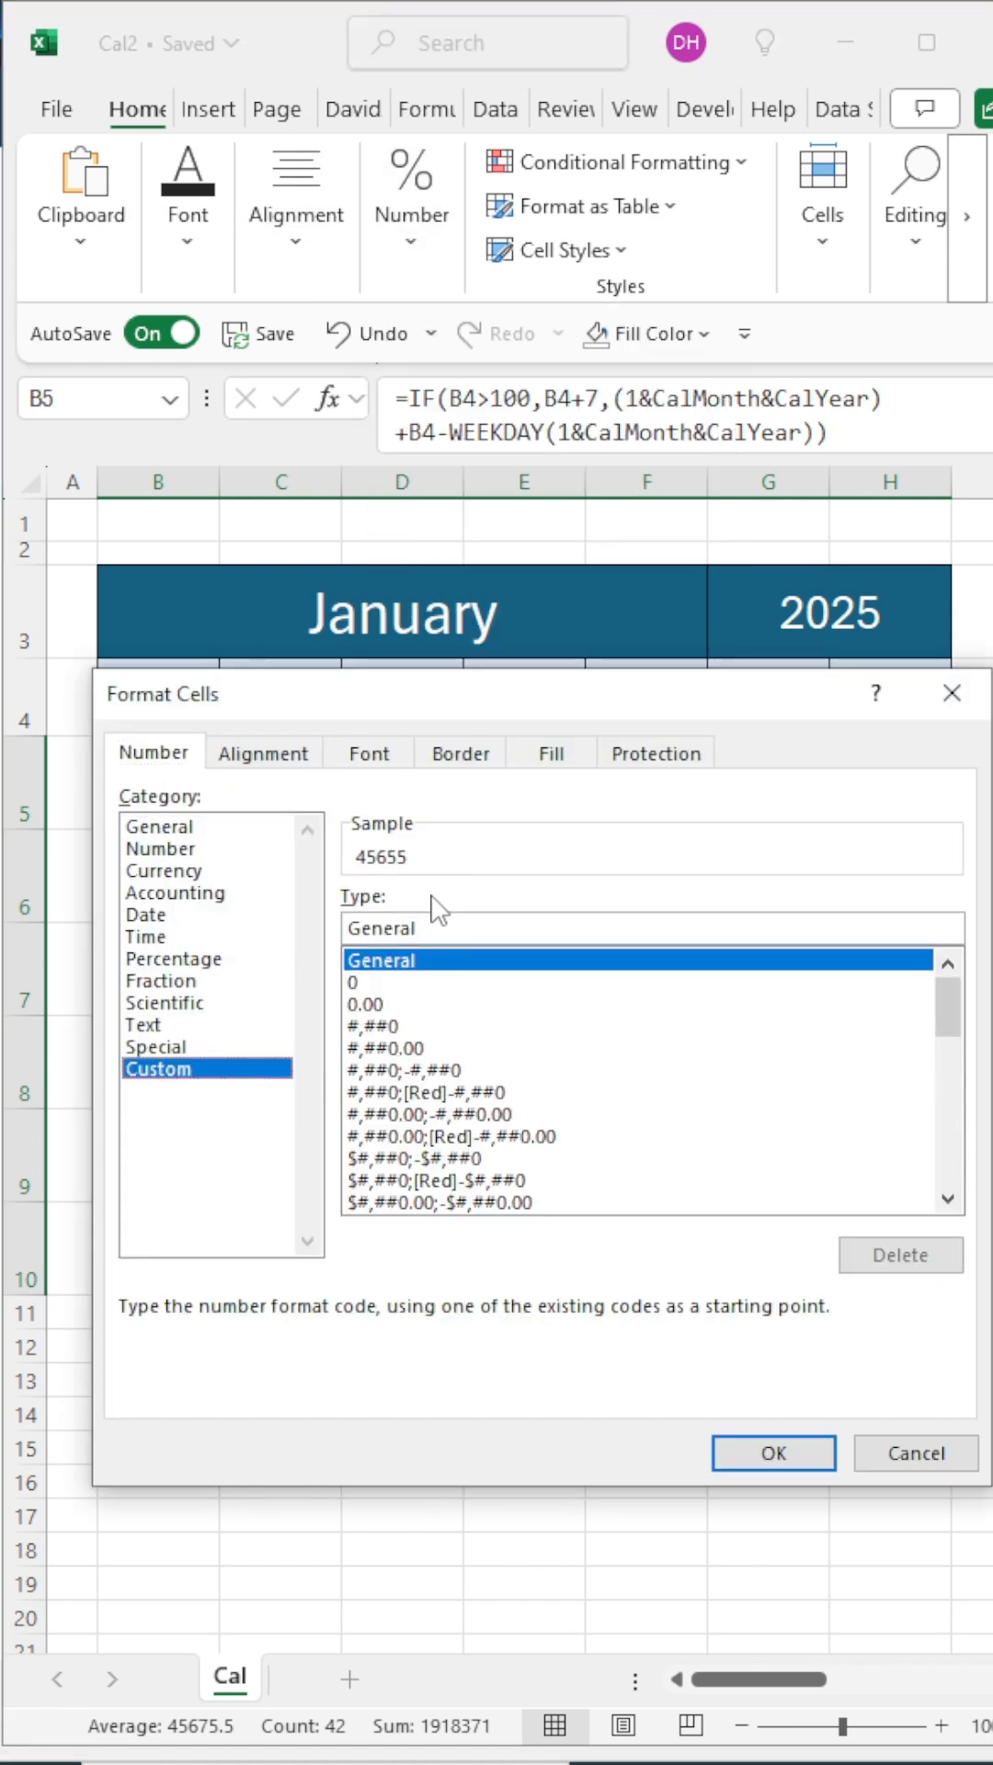
text(D)
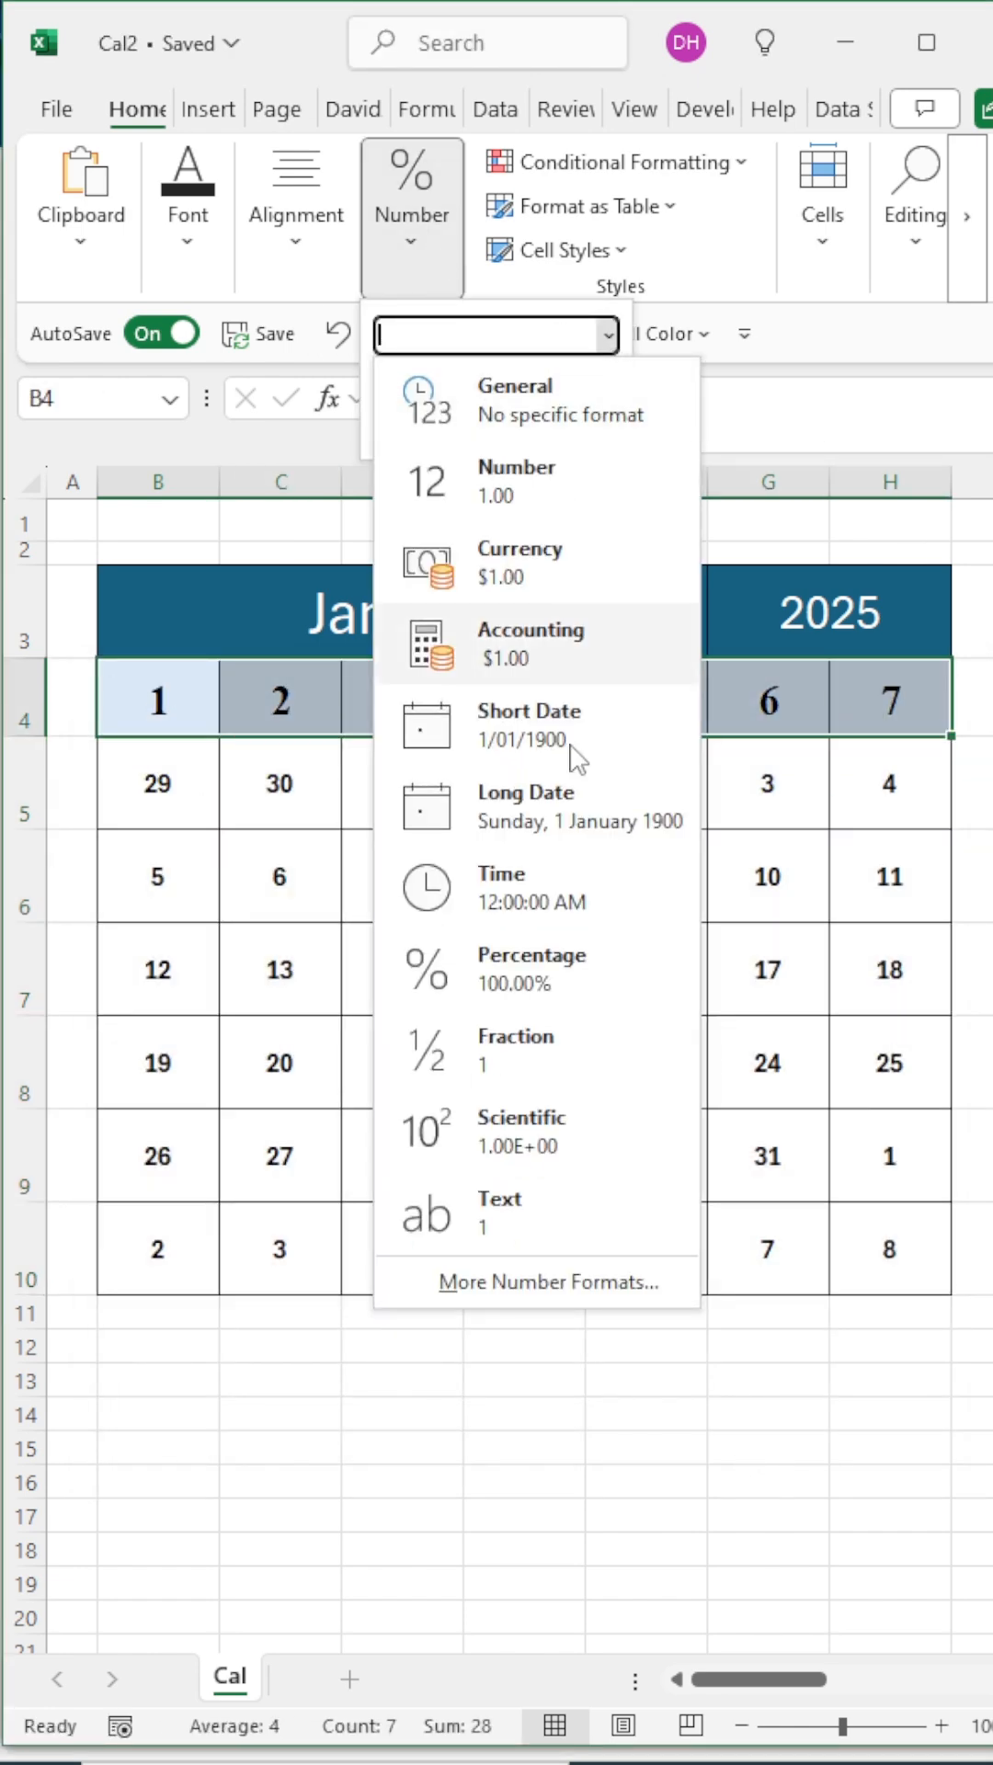
Step: Format headers B4:H4 as ddd and add a MONTH-formula conditional rule with grey font
click(553, 1281)
text(ddd)
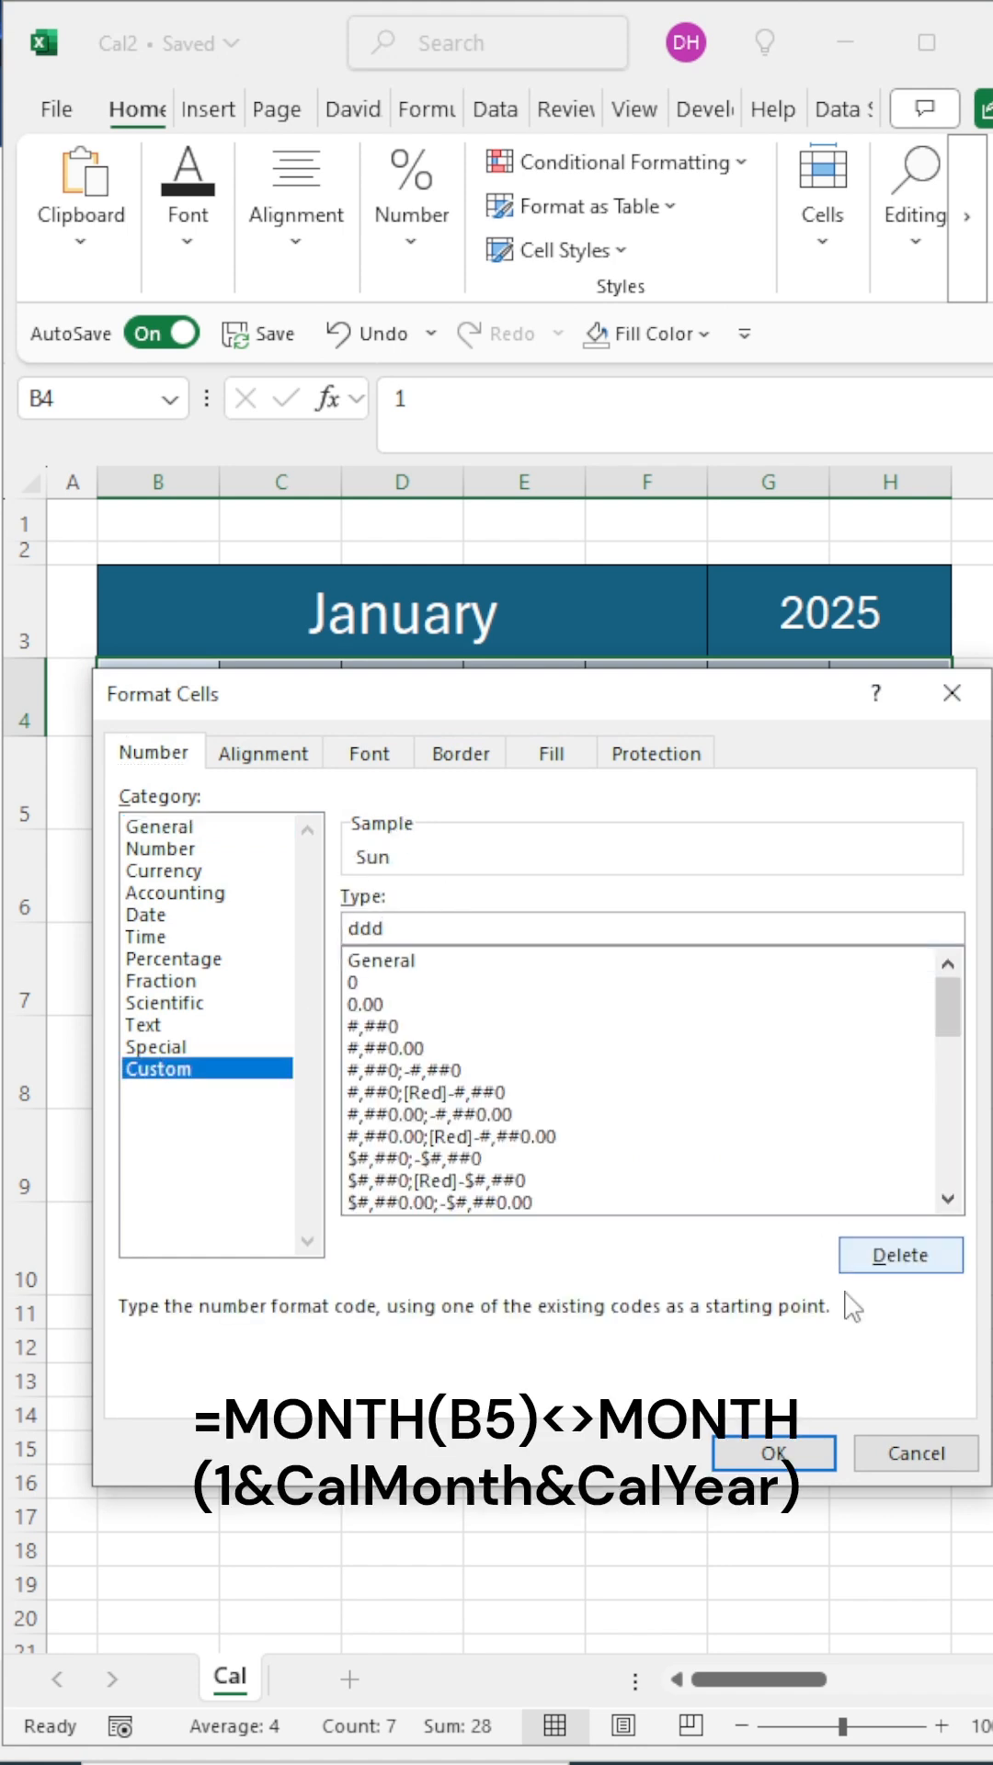
click(772, 1454)
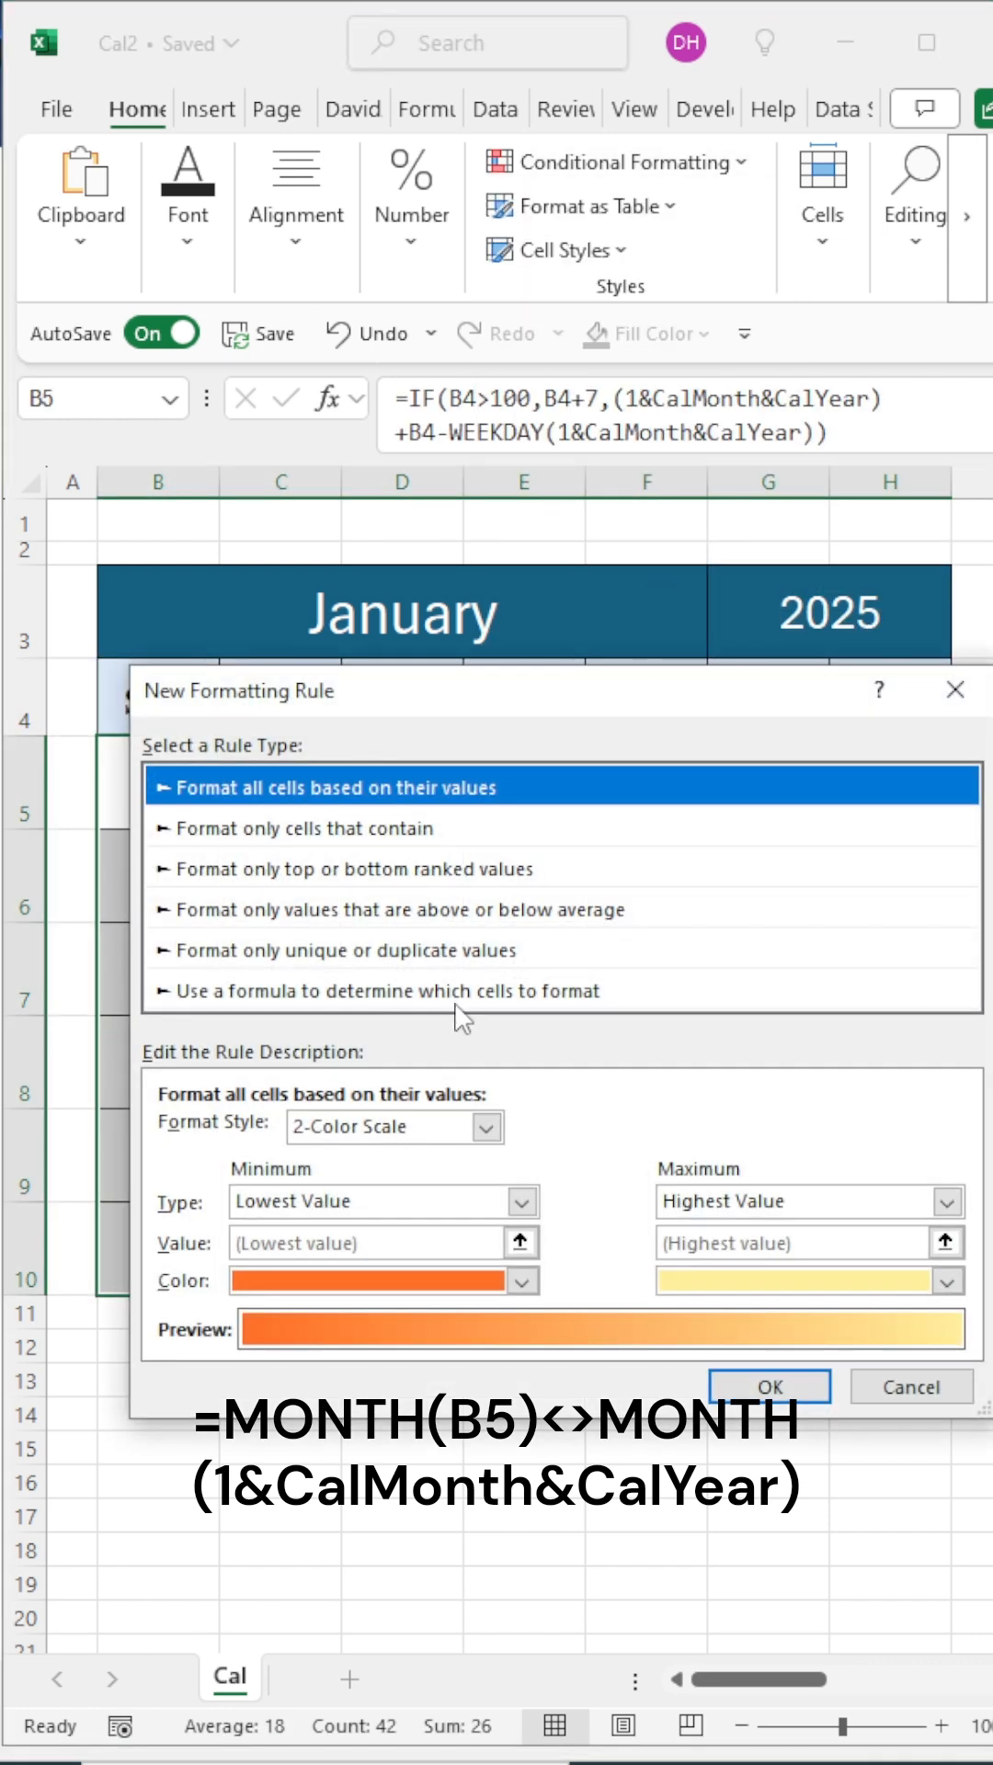
click(391, 991)
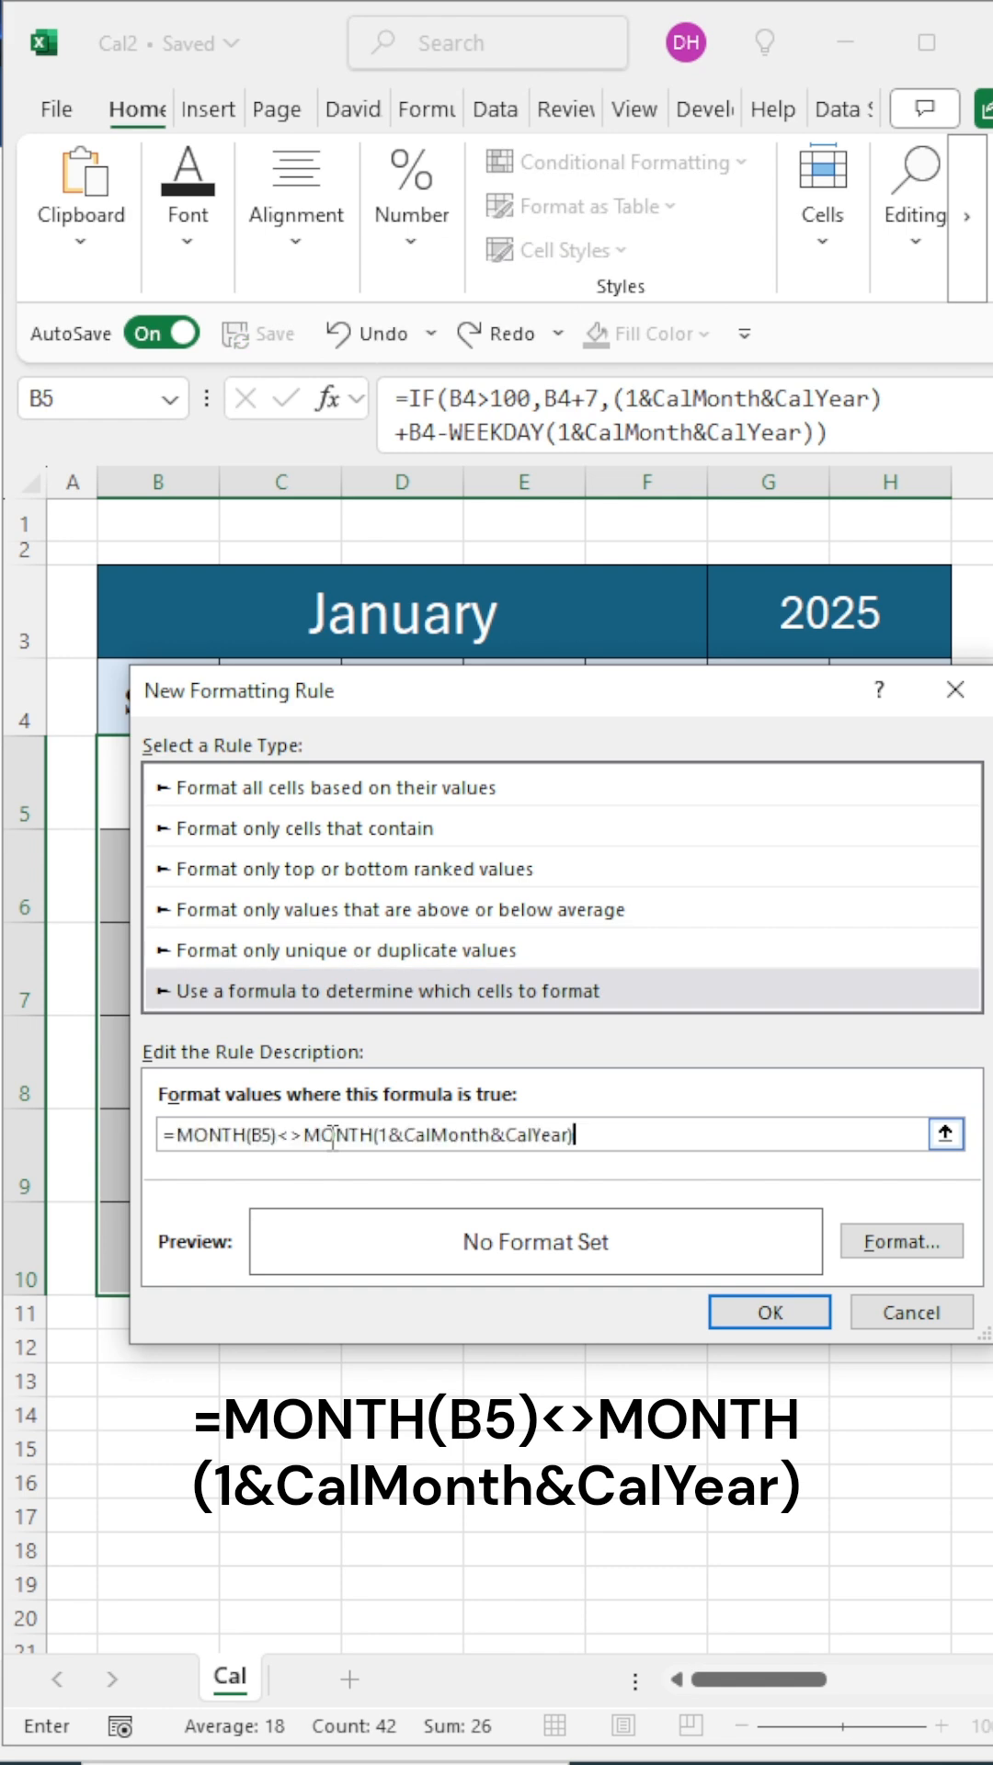
click(902, 1242)
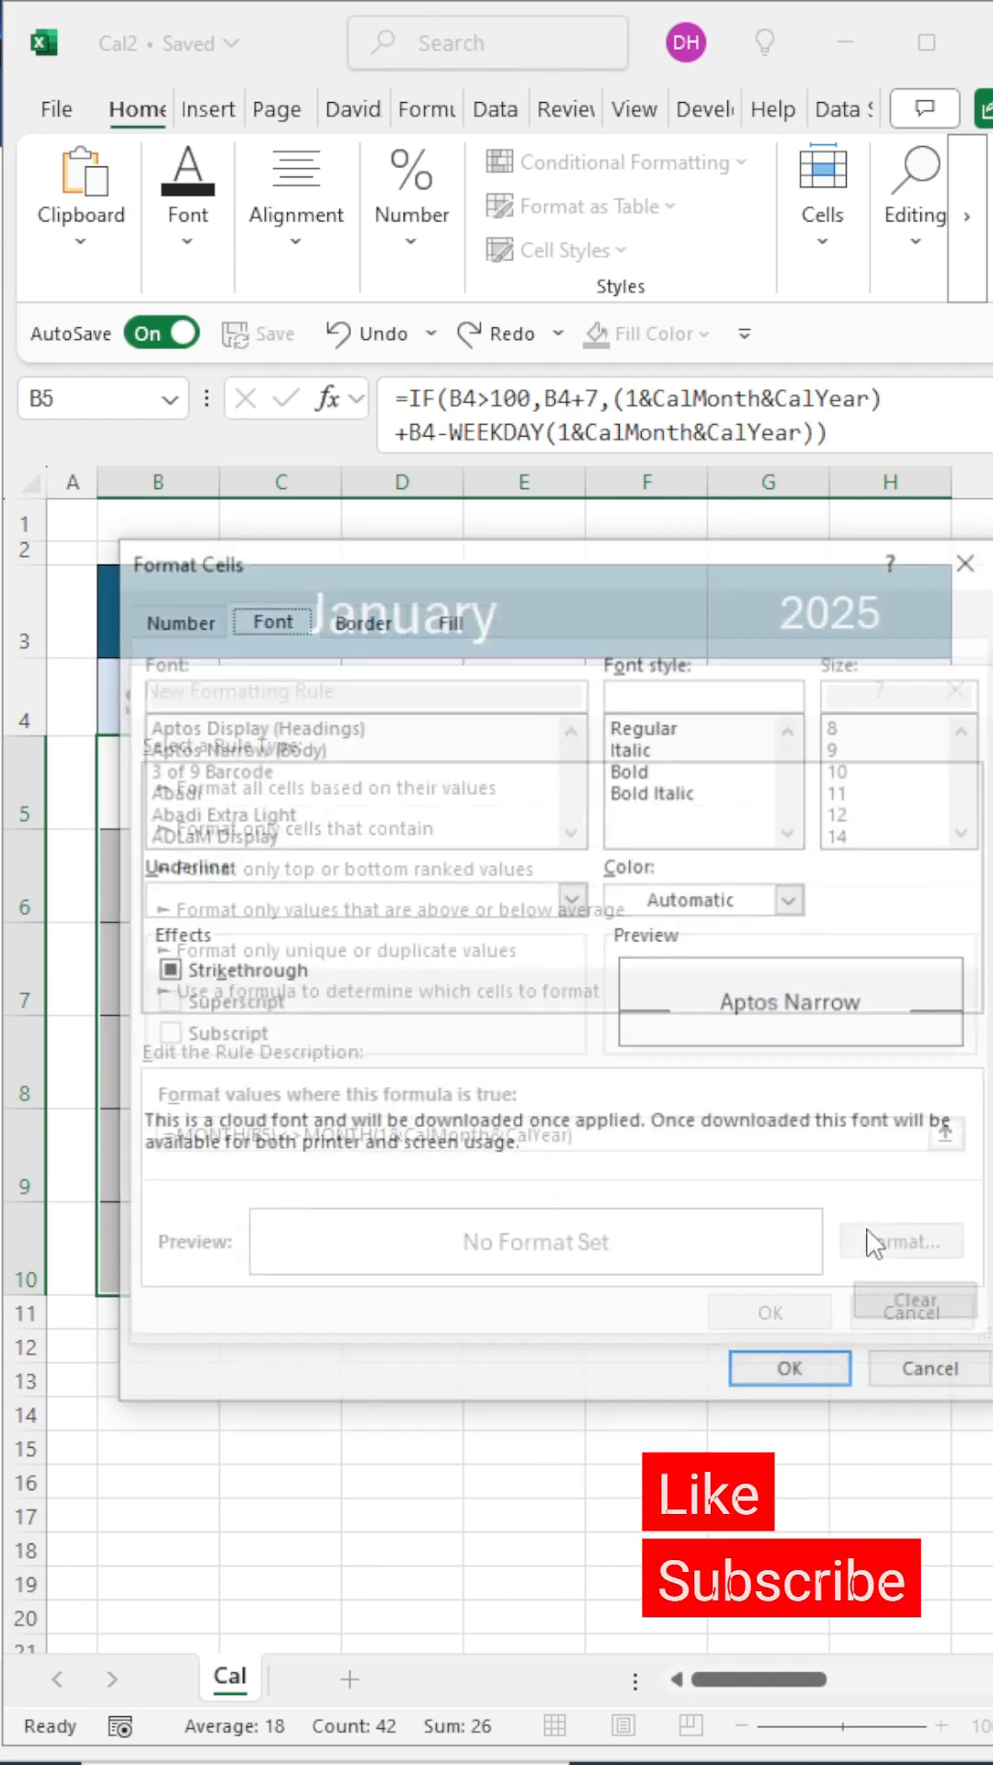
click(793, 898)
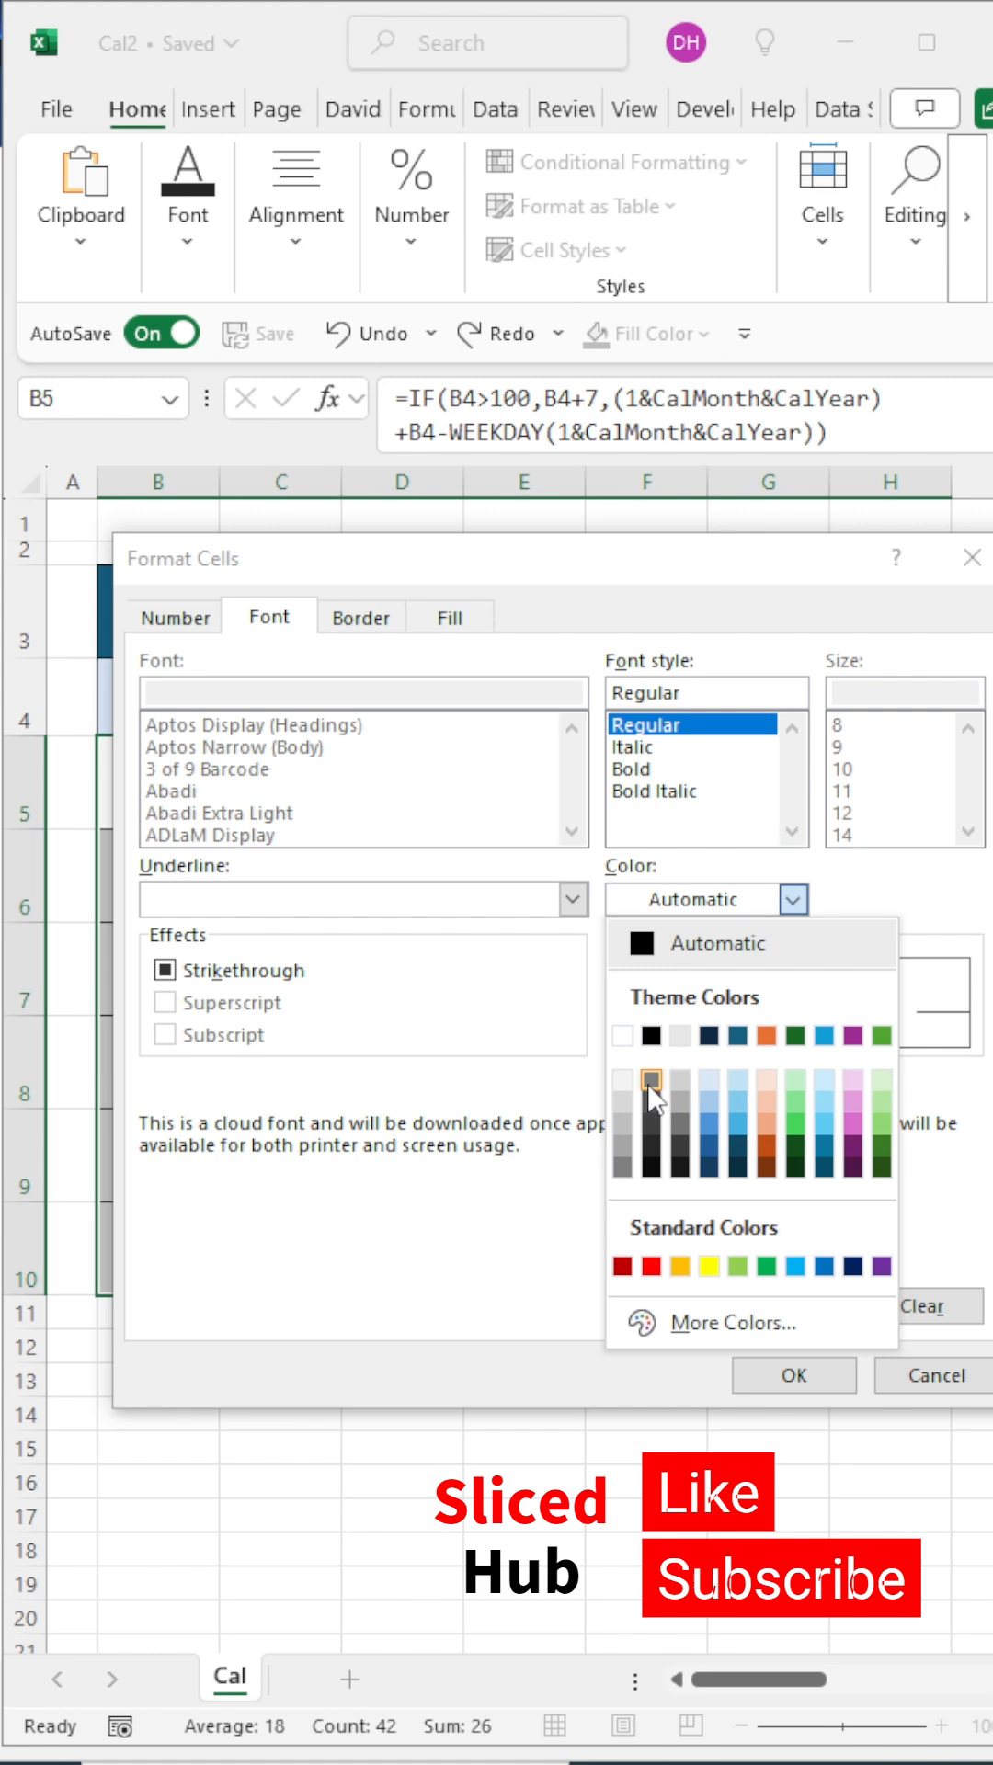